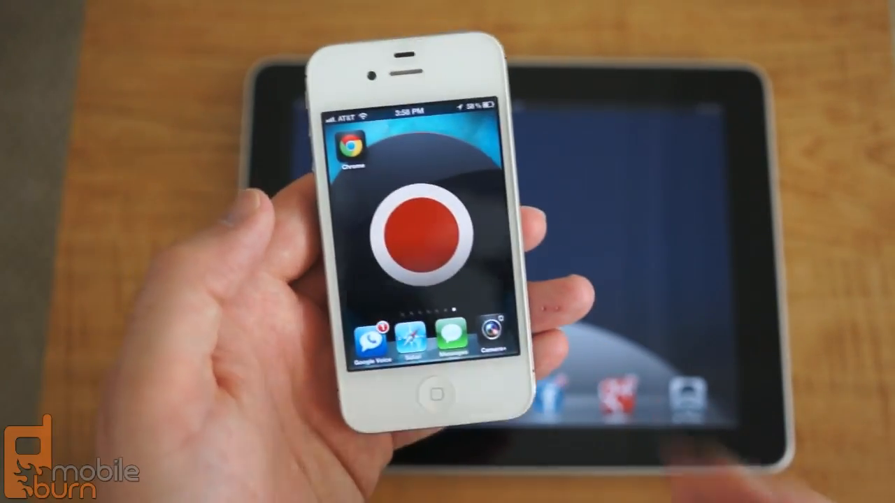
- Launch Chrome from the iPhone home screen to reach the new tab page
left_click(356, 148)
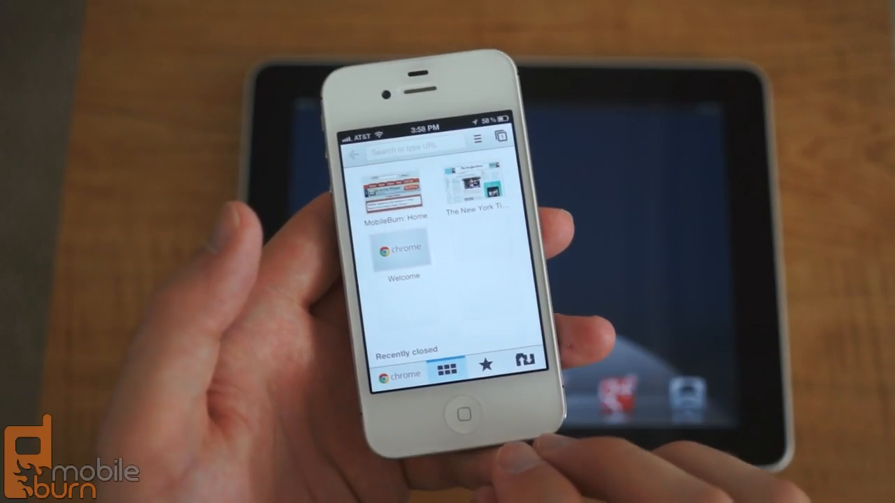
- View the tabs synced from other devices, then return to the most visited sites
left_click(484, 367)
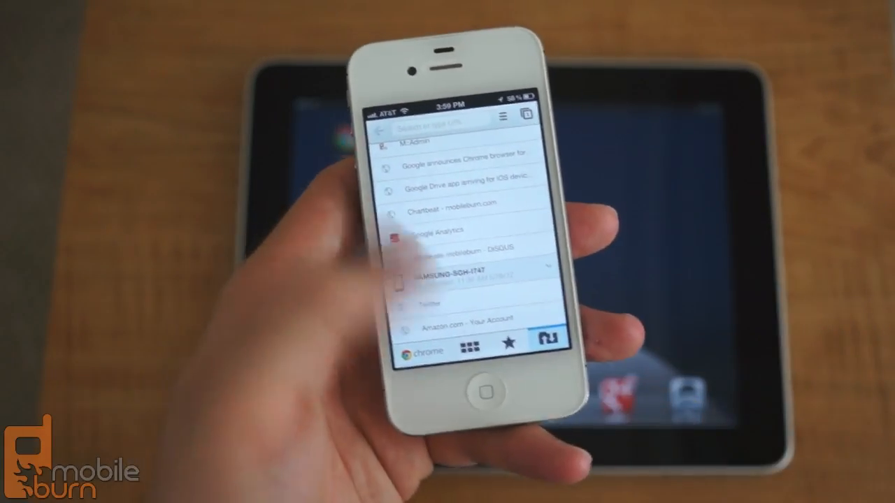
left_click(472, 346)
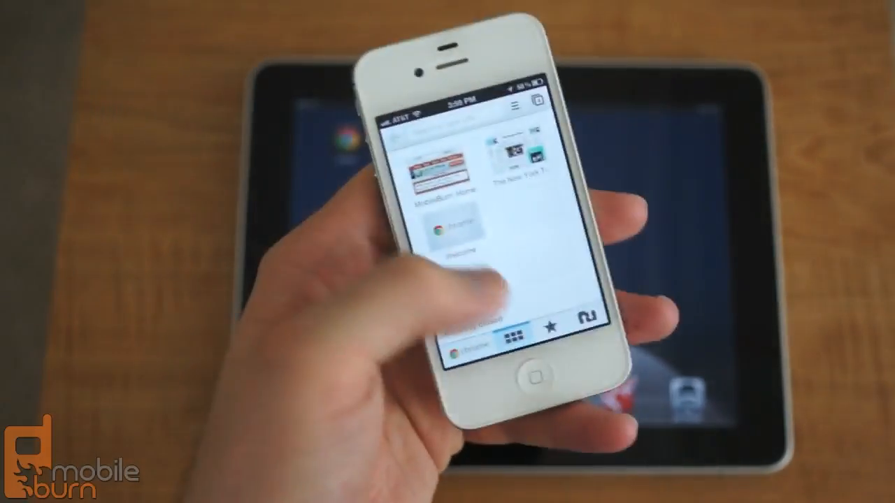
- Activate the omnibox so the keyboard is ready for a web address
left_click(587, 316)
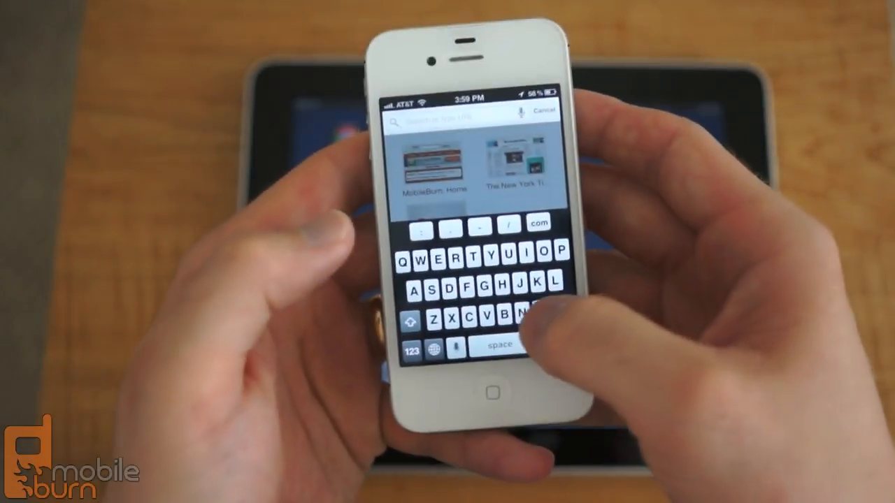
- Enter mobileburn.com in the omnibox and load the MobileBurn site
type("mobileburn.com")
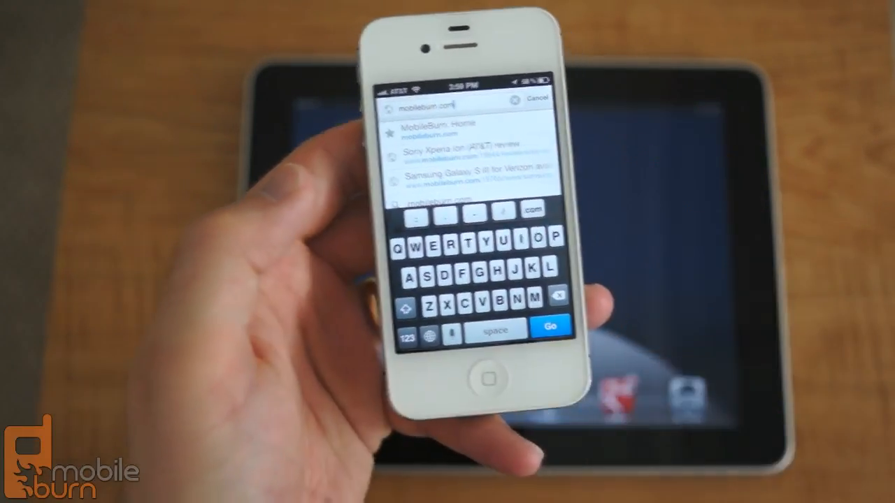
left_click(551, 327)
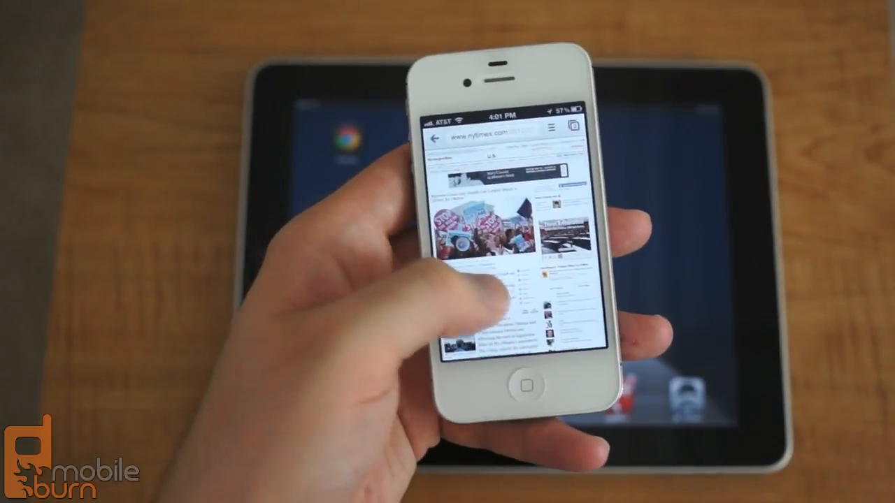
- Scroll down through the New York Times homepage
scroll("down", 3)
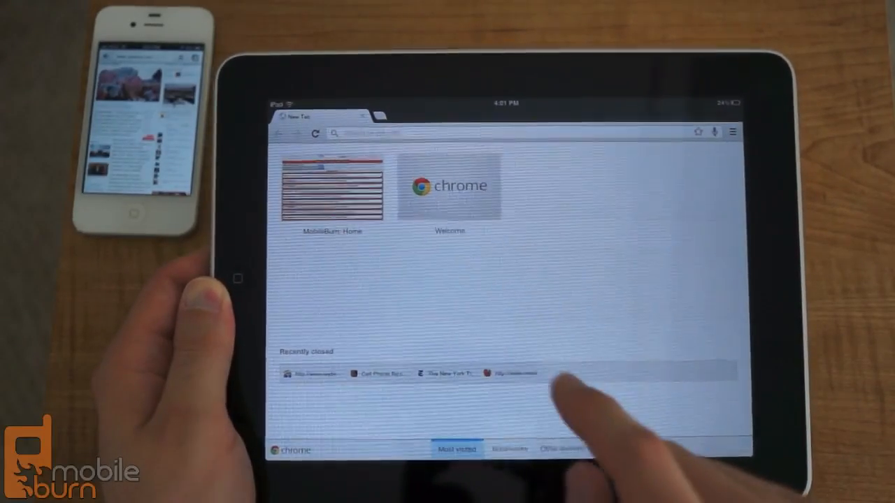
- Show the mobile bookmarks, then the tabs synced from the iPhone and laptop
left_click(509, 447)
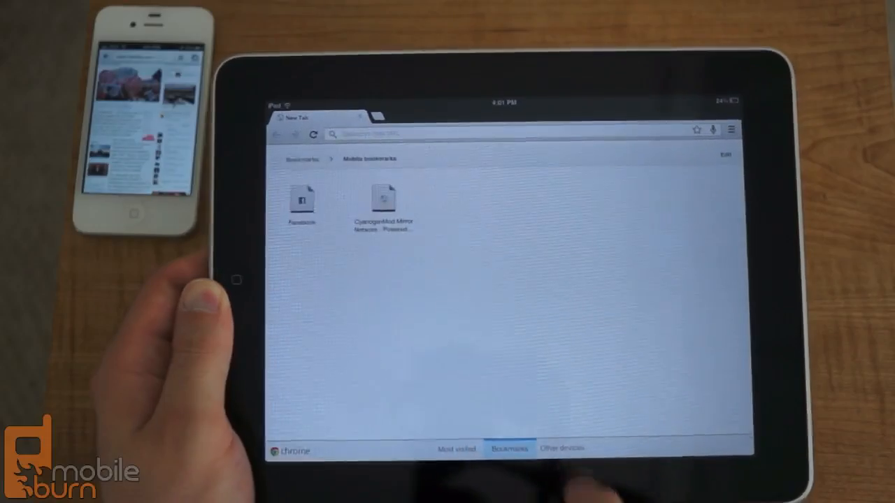
left_click(565, 447)
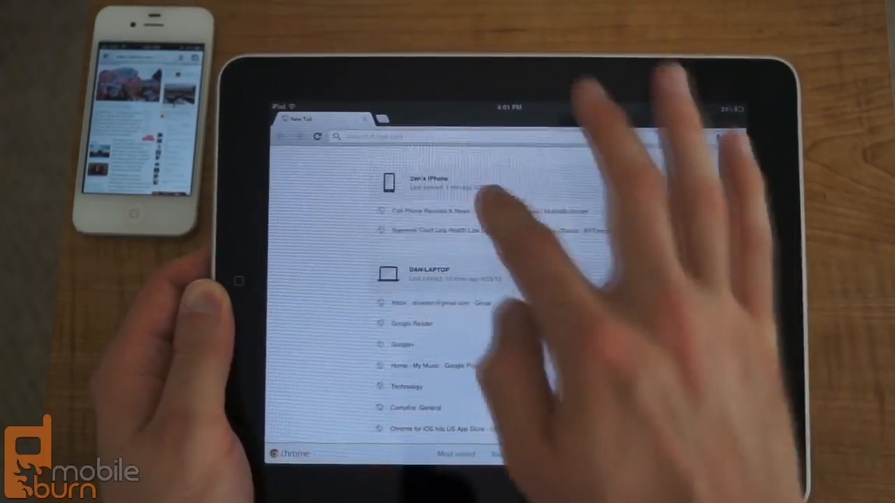